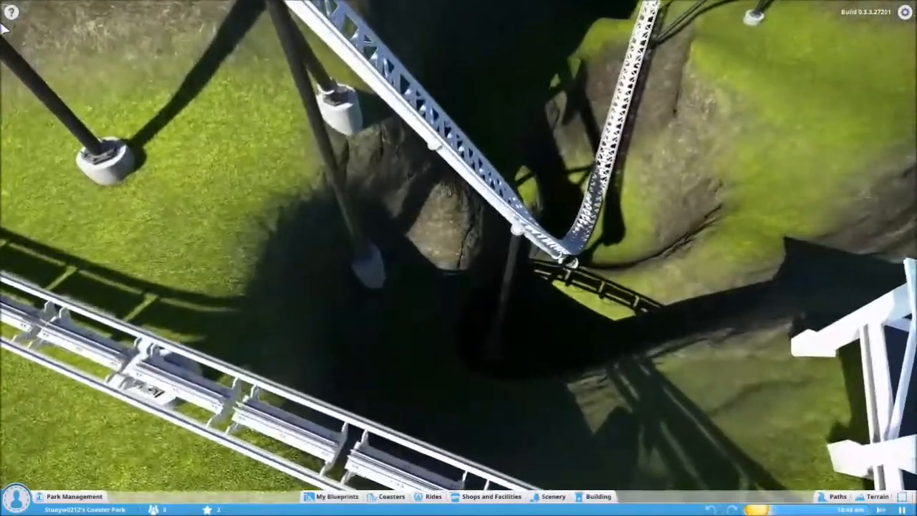
Scroll the view toward Coaster 31's station to bring up its incomplete-ride checklist
scroll("down", 3)
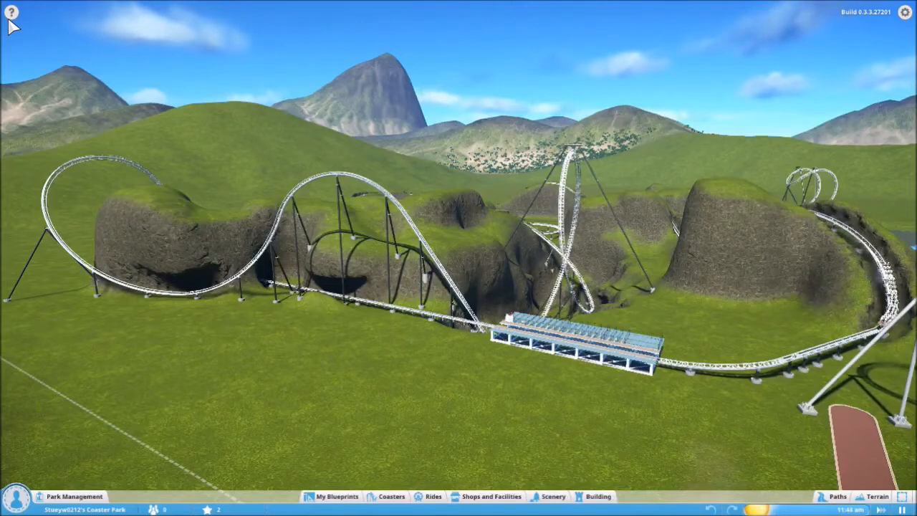
mouse_move(114, 80)
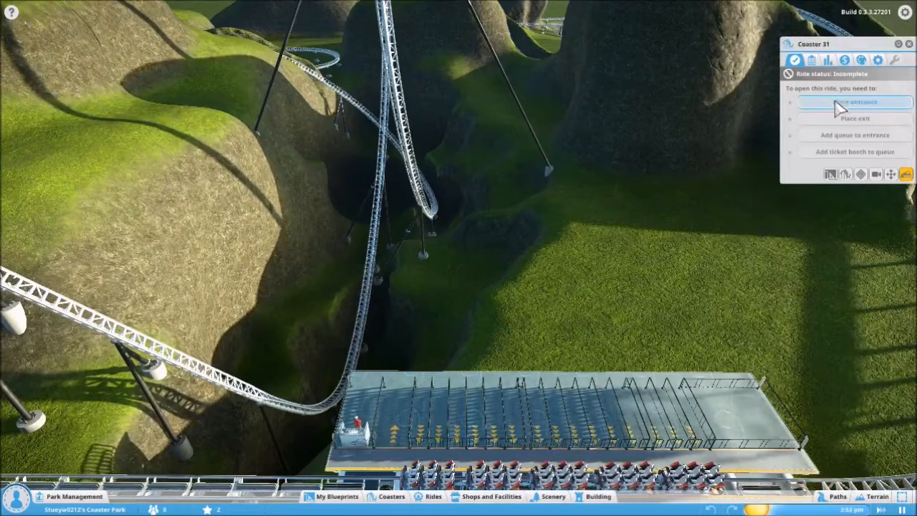
mouse_move(877, 174)
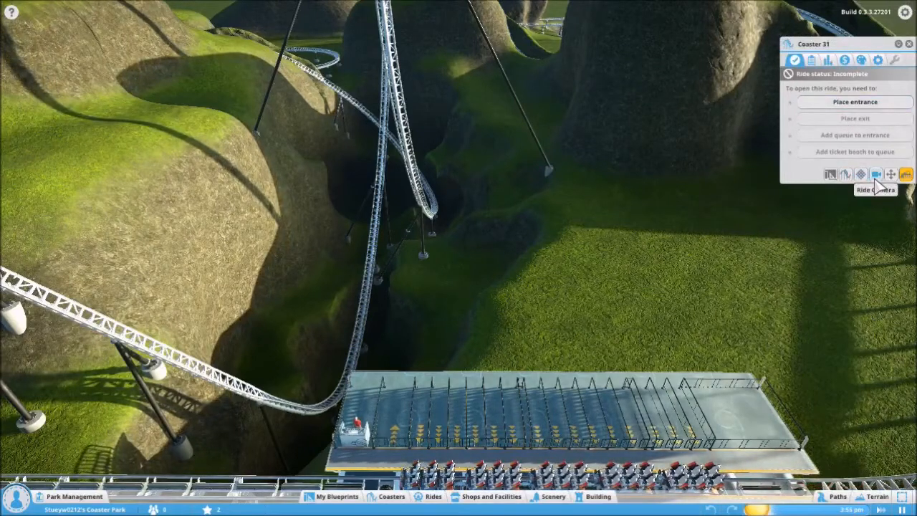
left_click(876, 174)
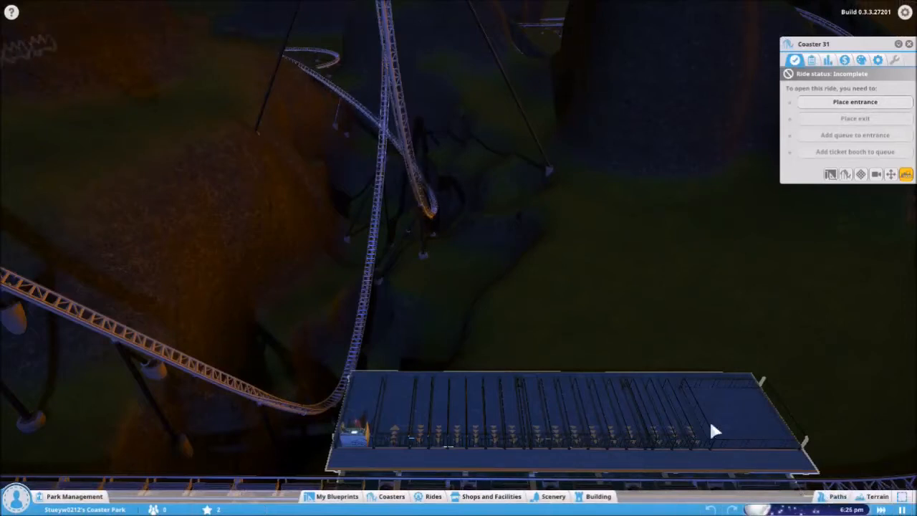
mouse_move(674, 304)
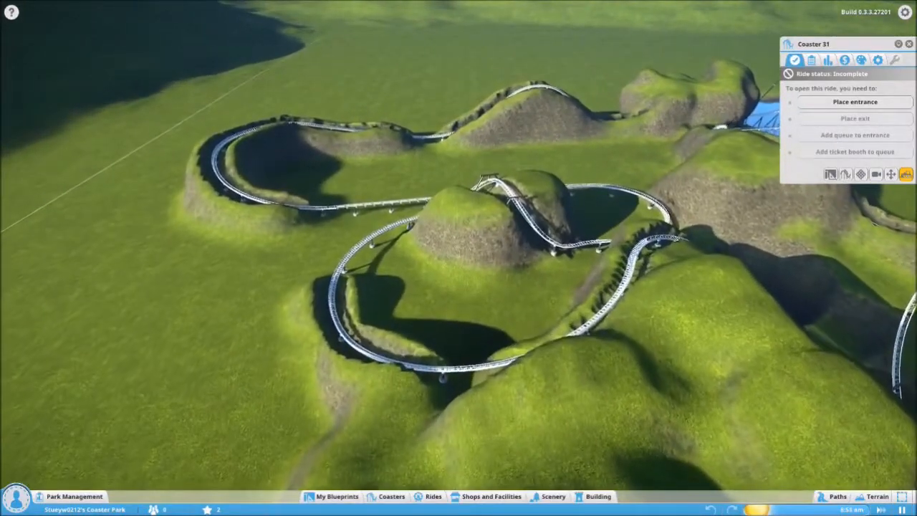
Zoom out over the hill-ringed track and bring up the Terrain sculpting tools
scroll("down", 3)
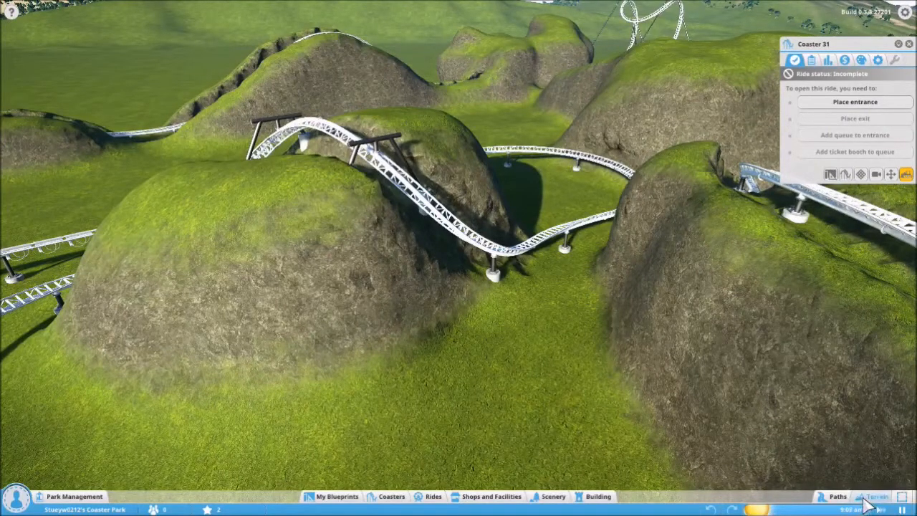
left_click(875, 496)
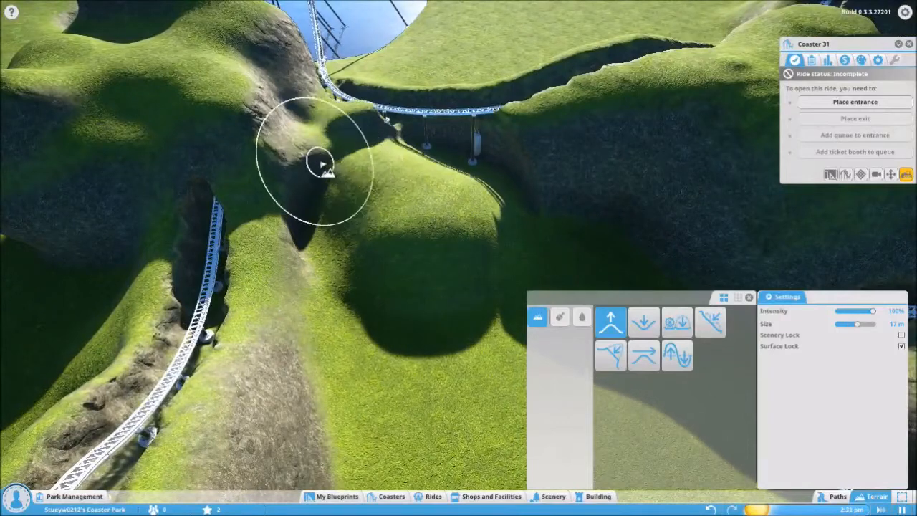
mouse_move(491, 178)
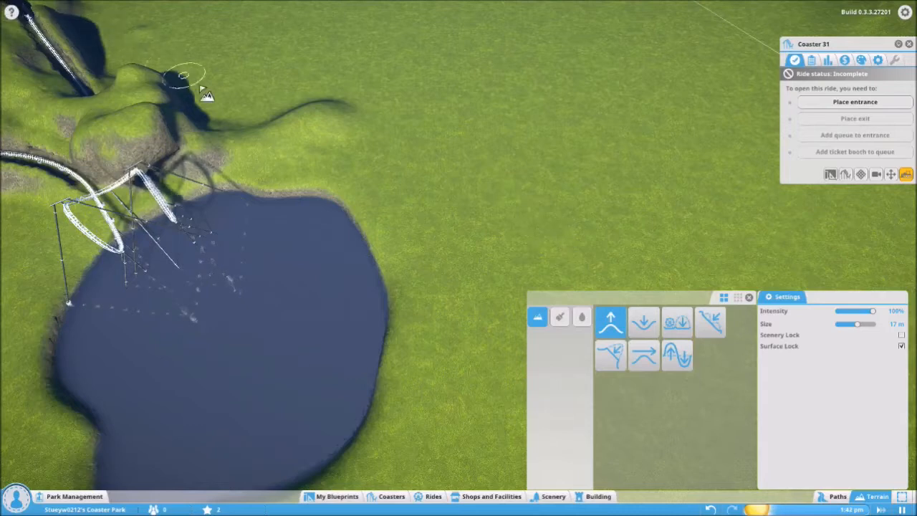
mouse_move(452, 229)
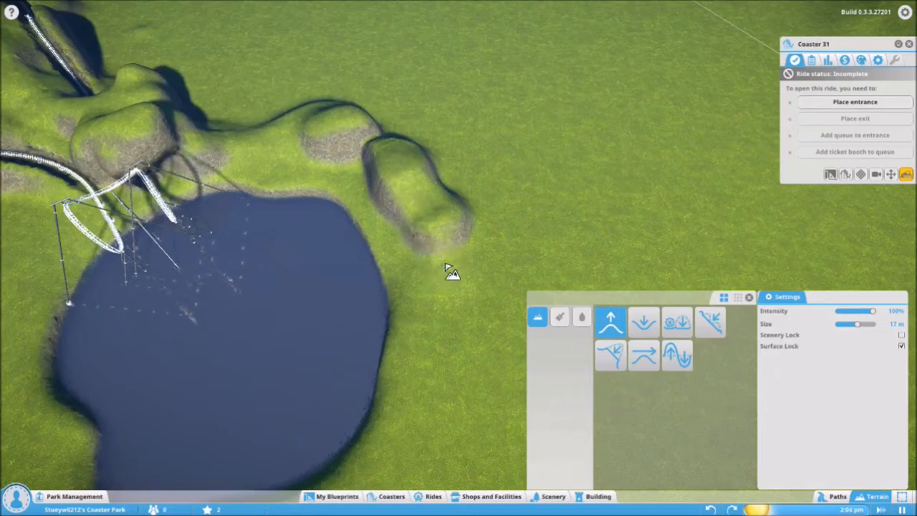
mouse_move(405, 214)
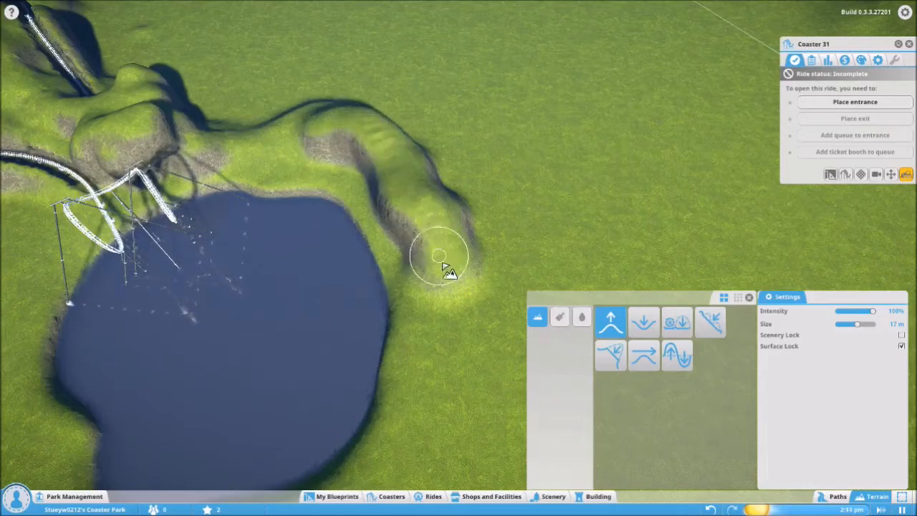
mouse_move(569, 362)
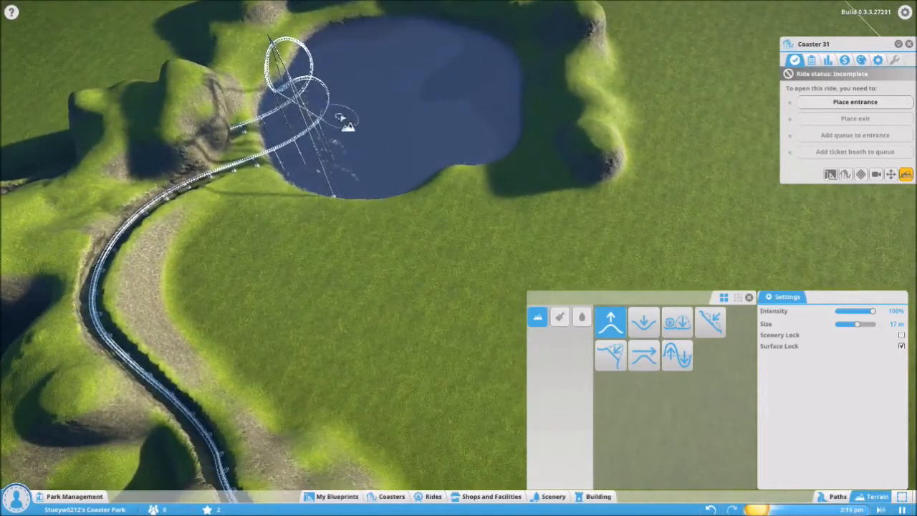
mouse_move(541, 186)
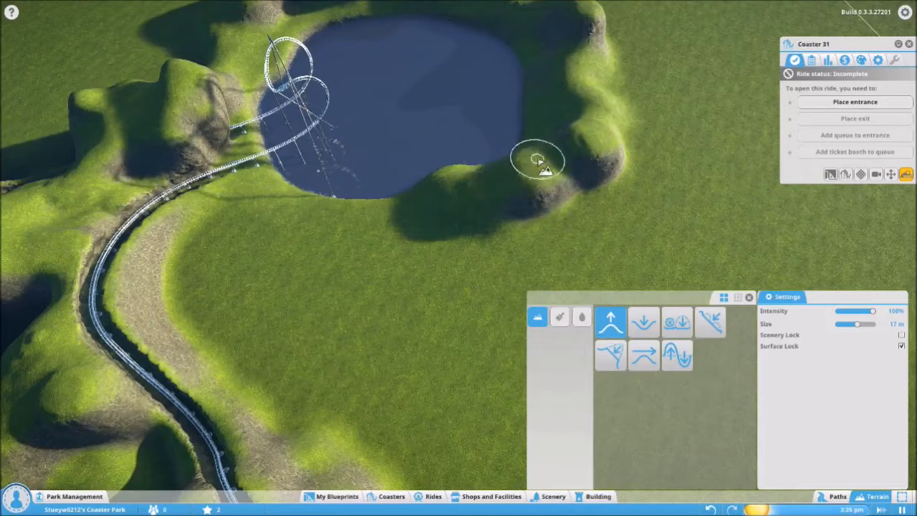
mouse_move(501, 176)
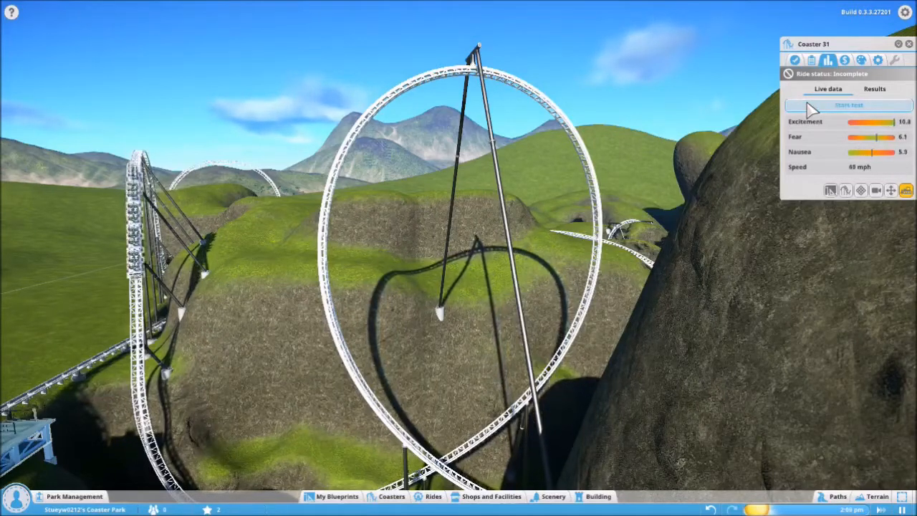
Start Coaster 31's test run from its Live data tab
left_click(849, 104)
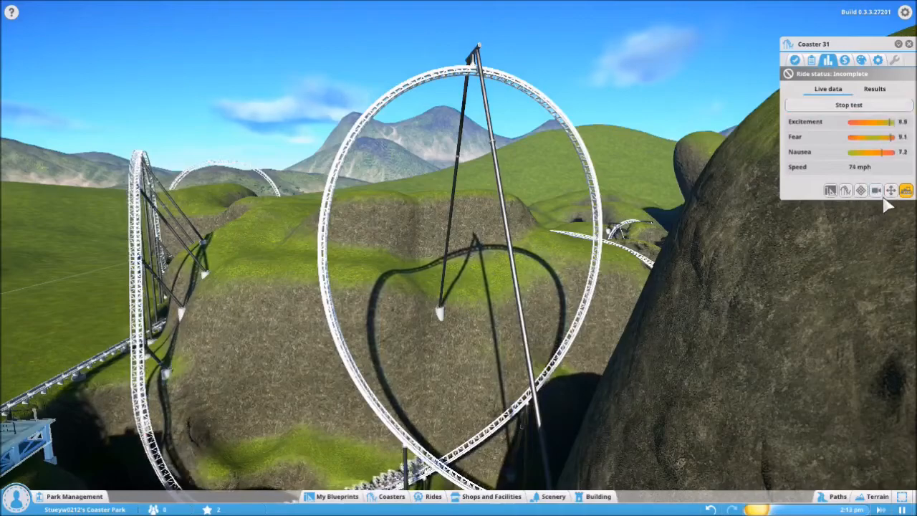